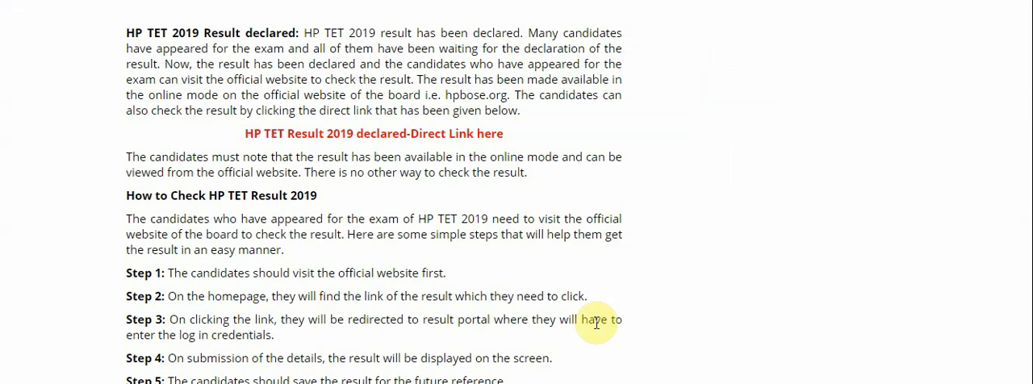
{"action": "mouse_move", "coordinate": [631, 318]}
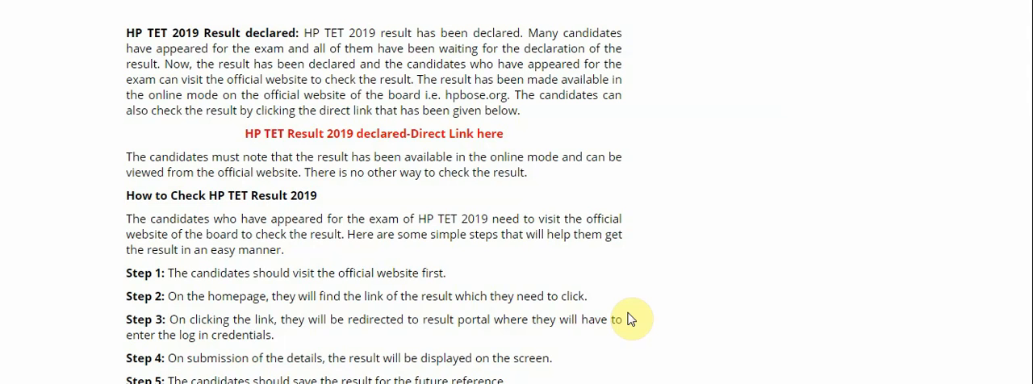
{"action": "mouse_move", "coordinate": [571, 301]}
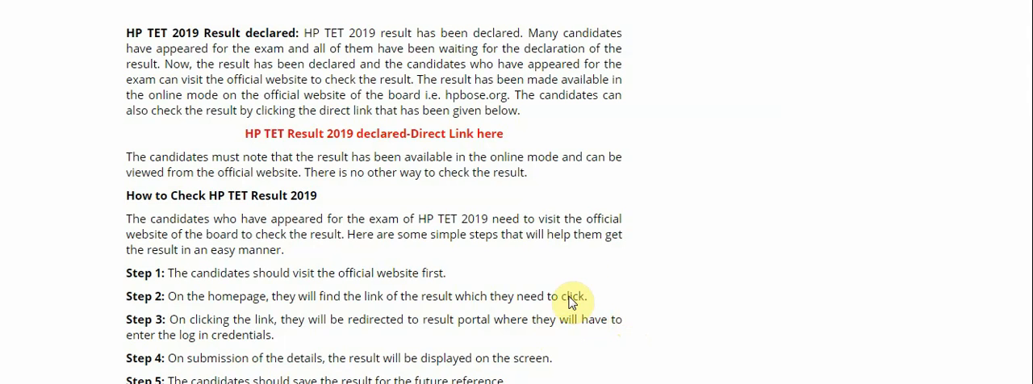
- Open the HPBOSE TET June 2019 results page showing the Roll No / Application No search form
{"action": "scroll", "scroll_direction": "down", "scroll_amount": 3}
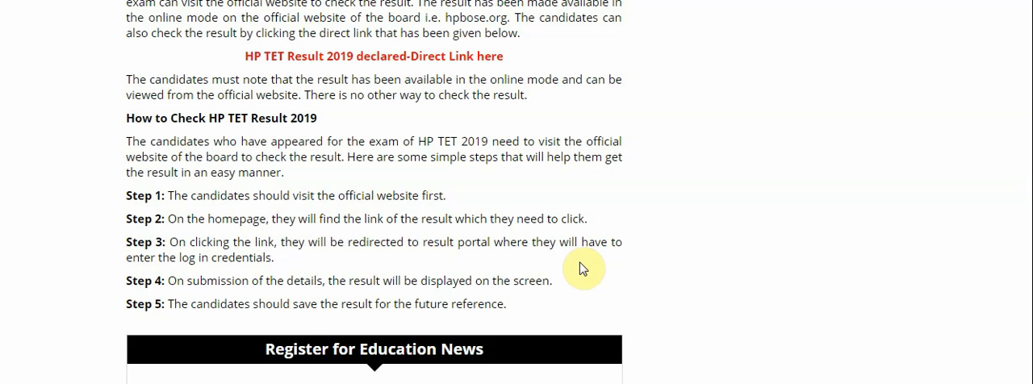
{"action": "left_click", "coordinate": [372, 57]}
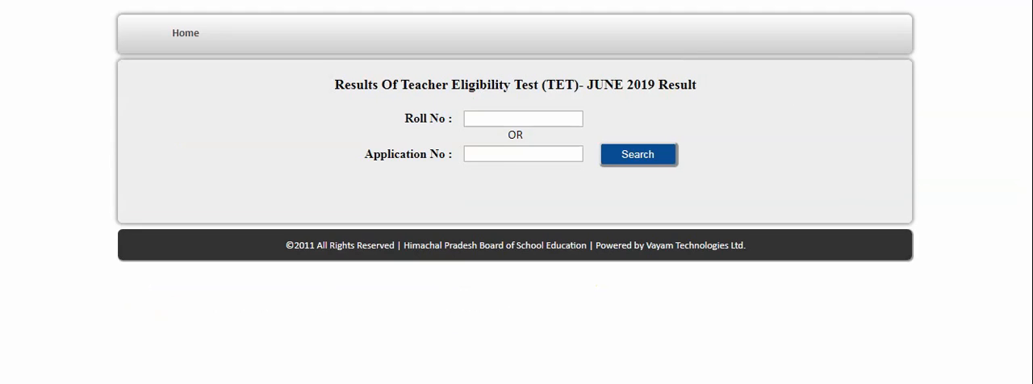
{"action": "mouse_move", "coordinate": [911, 156]}
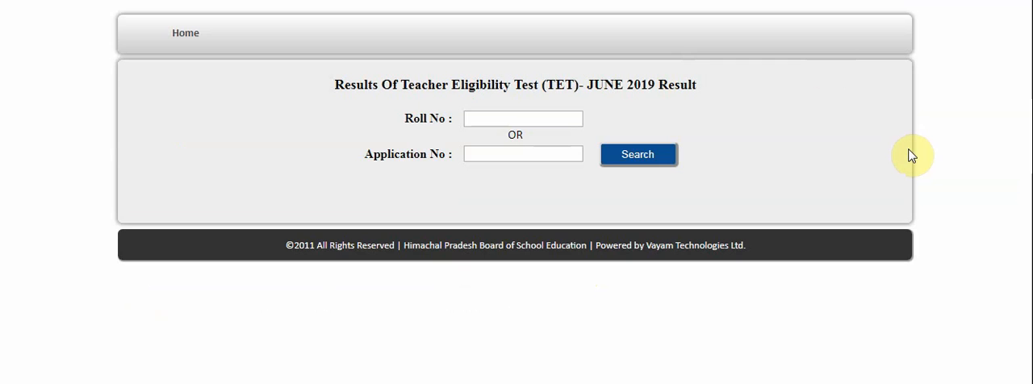
{"action": "mouse_move", "coordinate": [714, 56]}
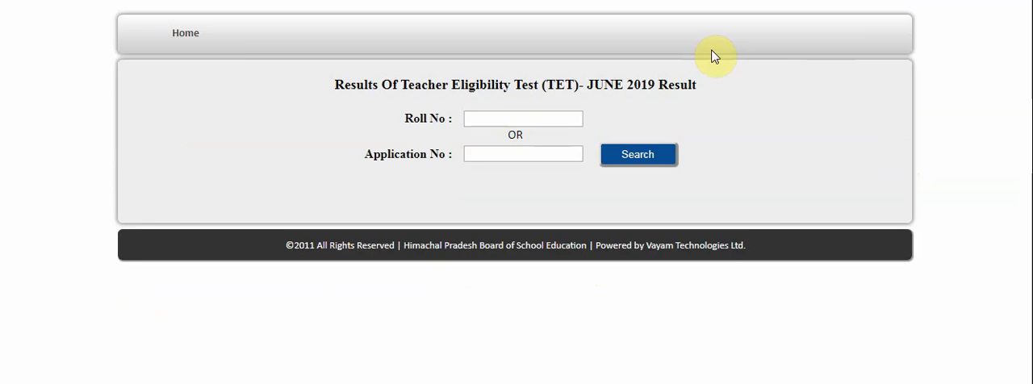